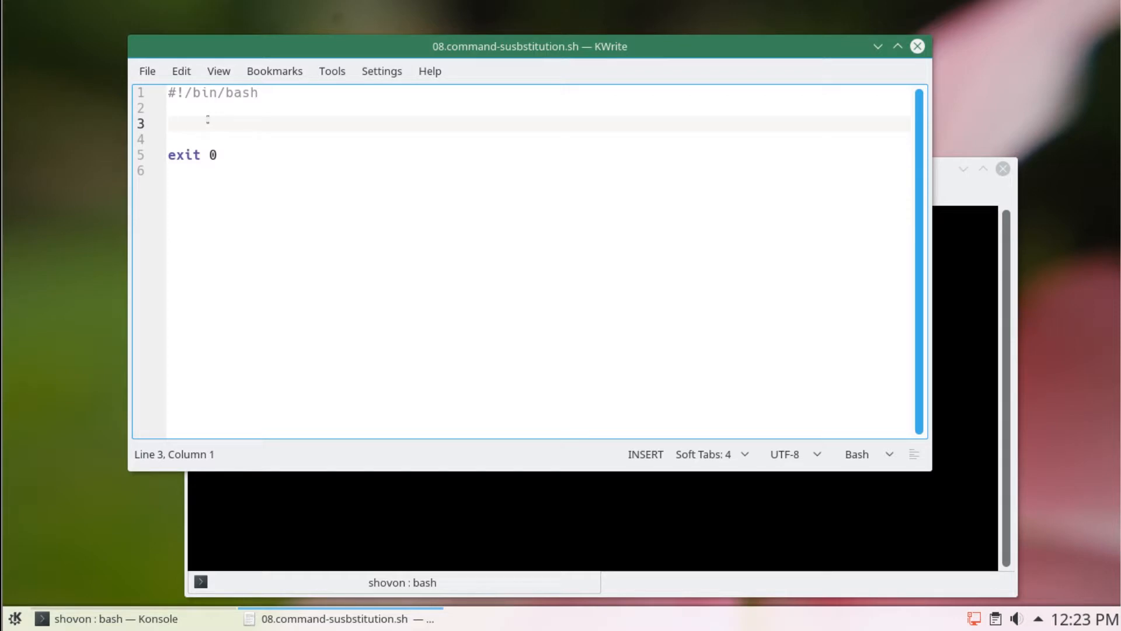
Write lsResult=`ls` on line 3 and start an echo line beneath it.
text(ls)
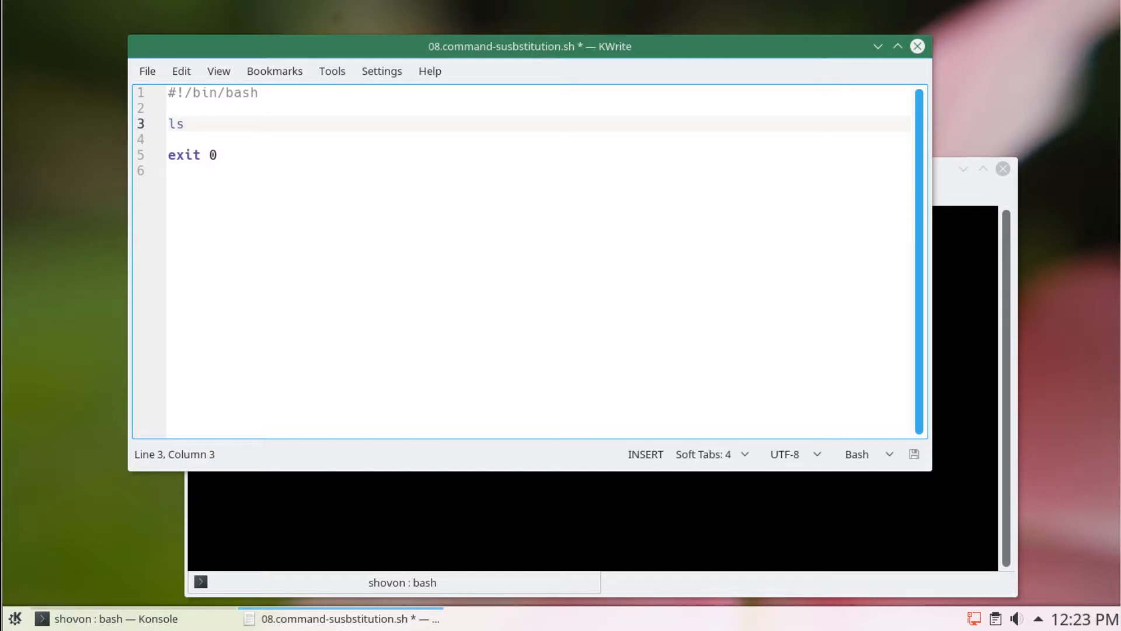
text(Resu)
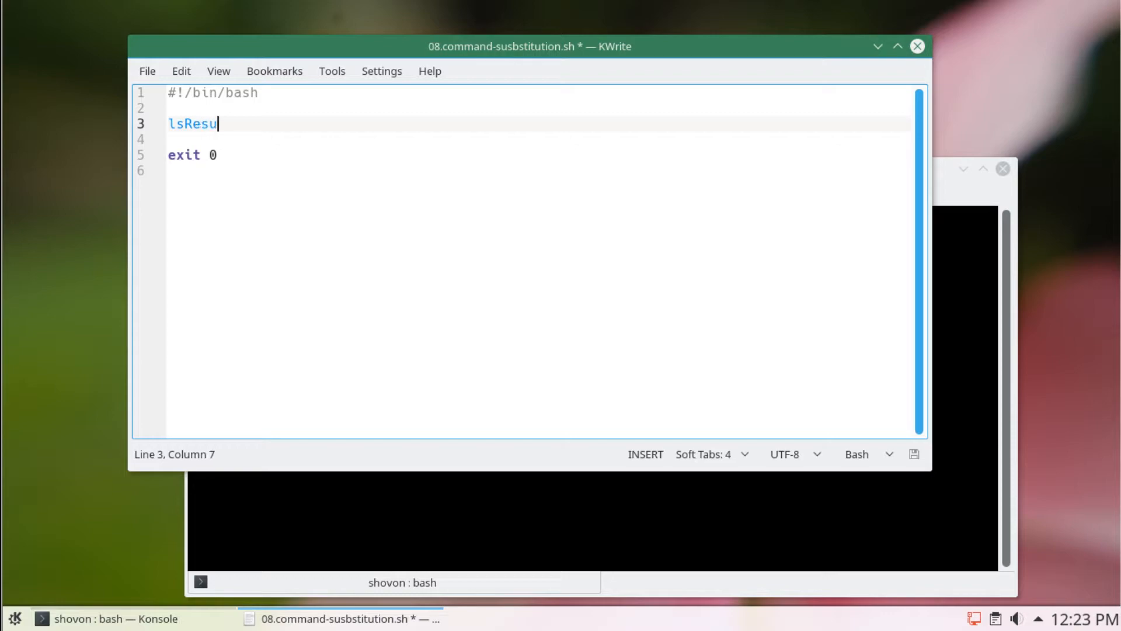
text(lt=)
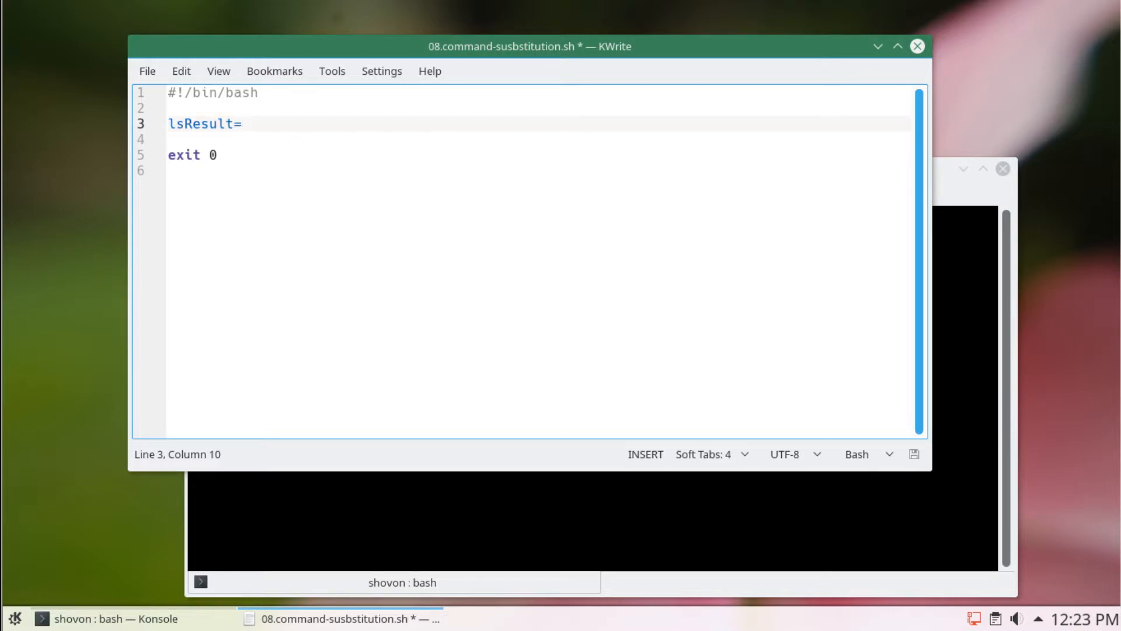
text(``)
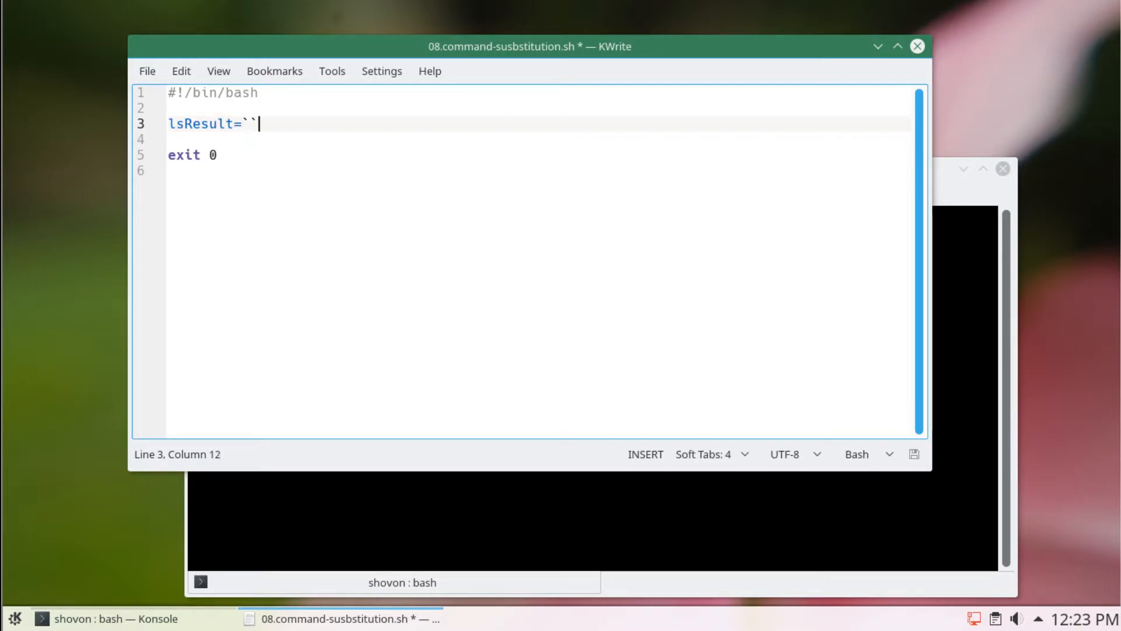
key(Backspace)
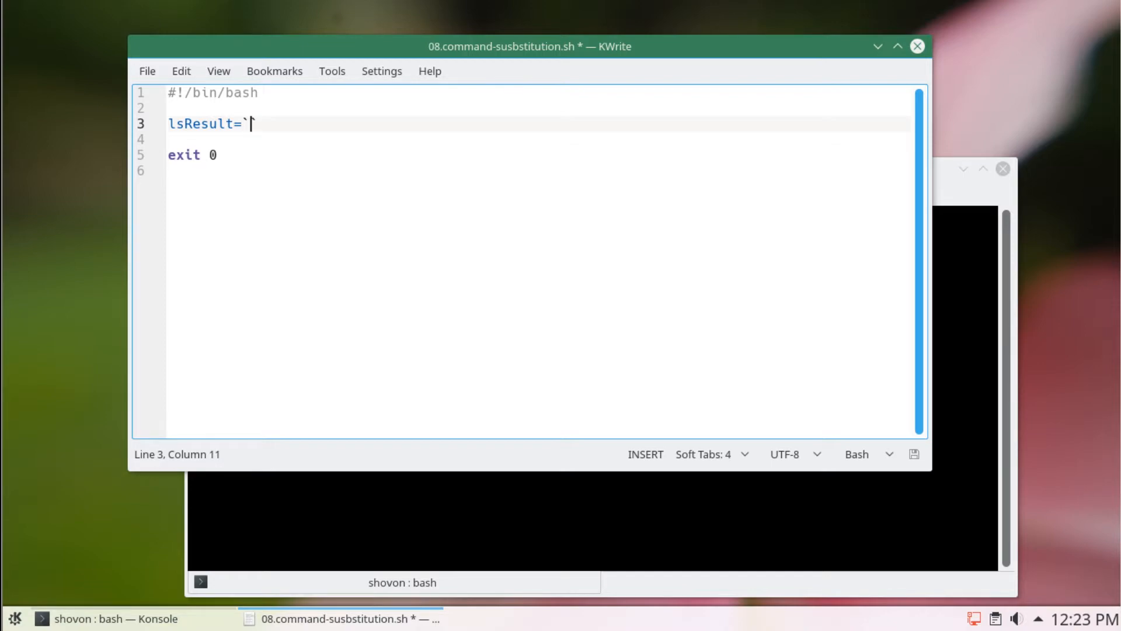
text(ls`)
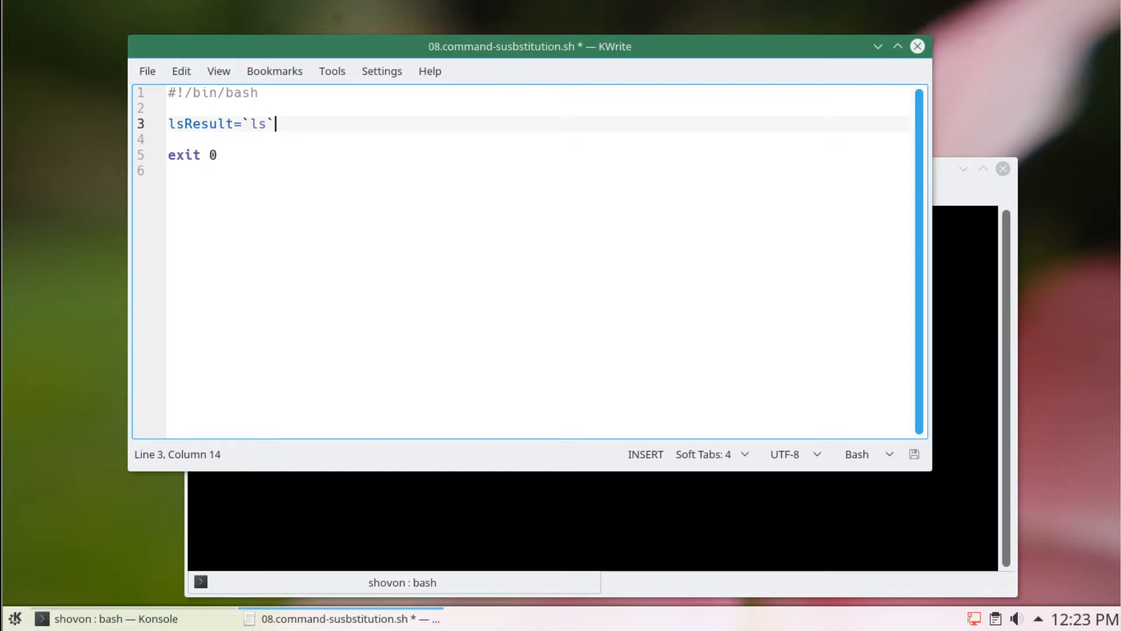
text(echo)
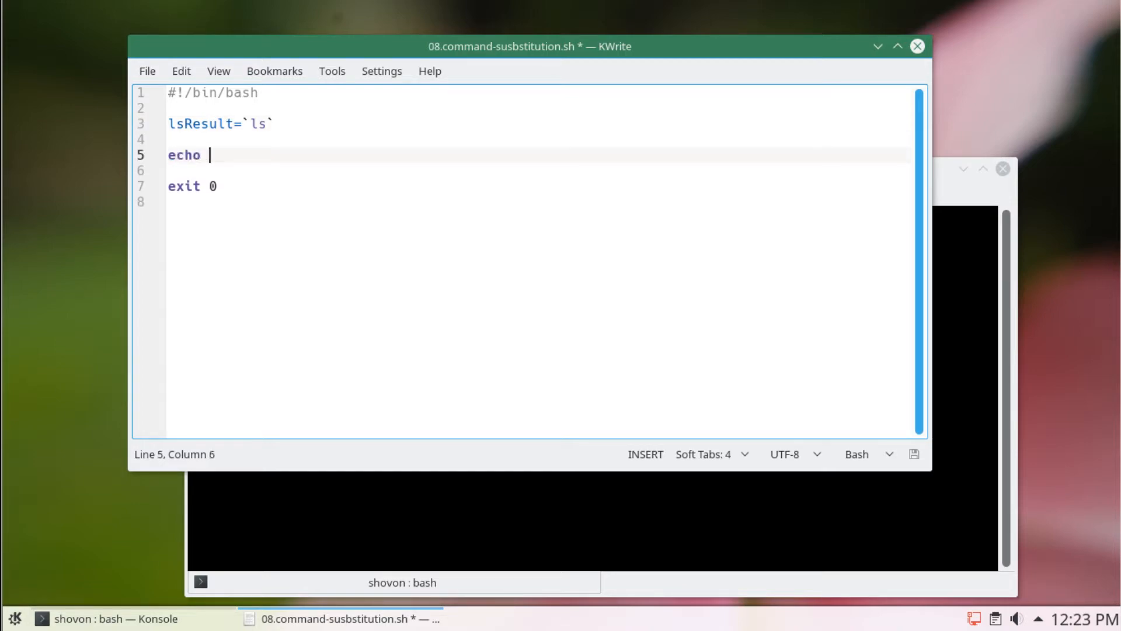
Complete echo "My files are:" and add echo "$lsResult" on the next line, then save.
text(")
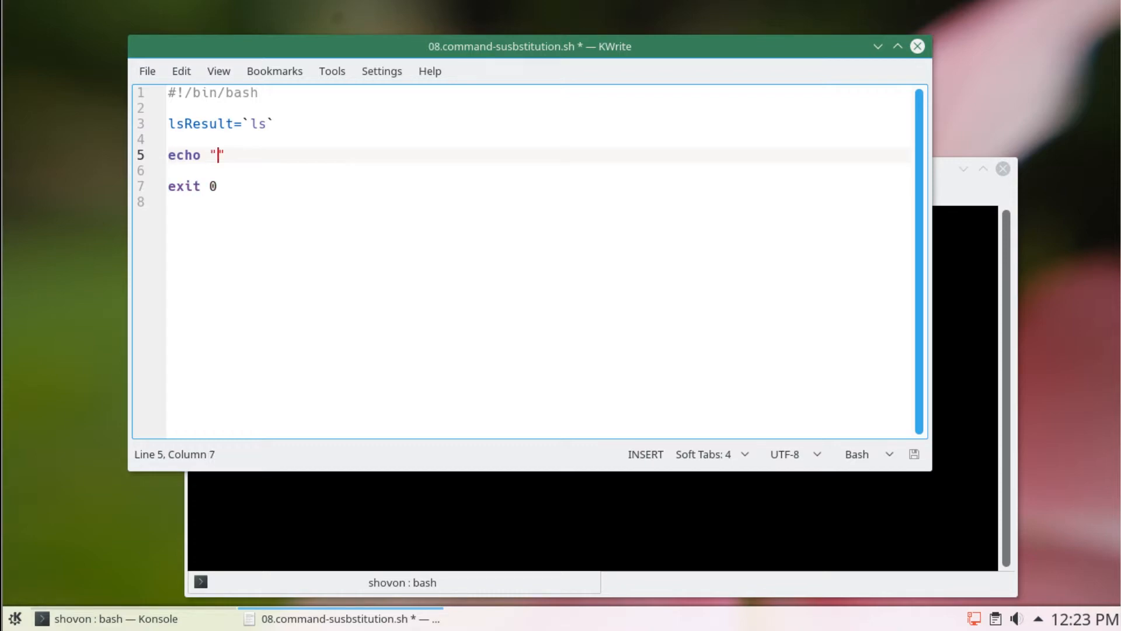
text(My files)
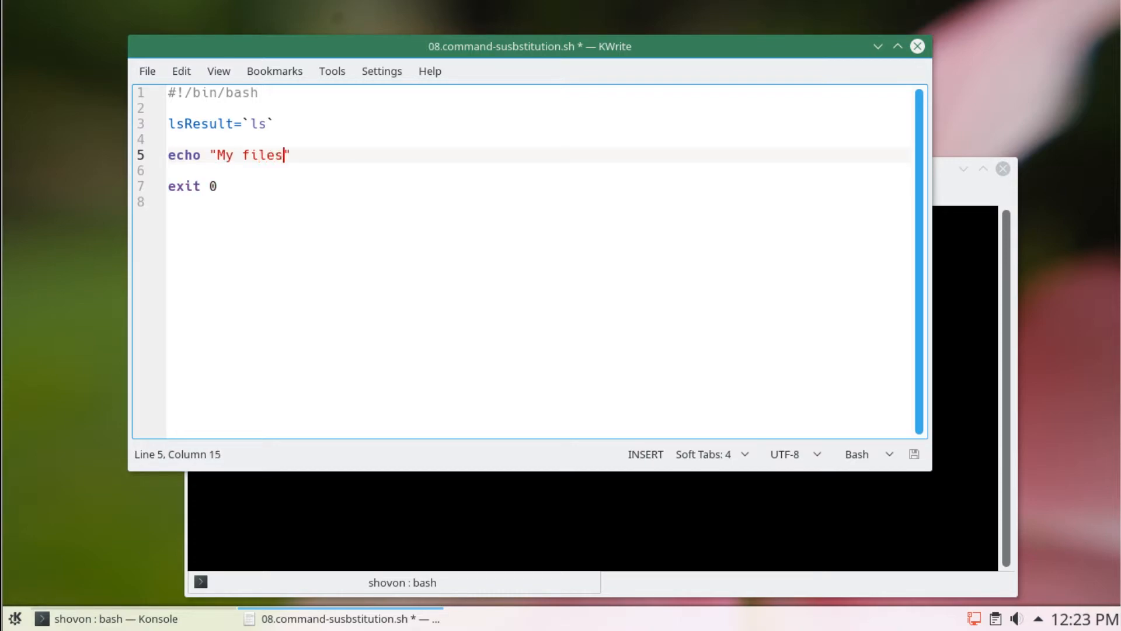
text(are:)
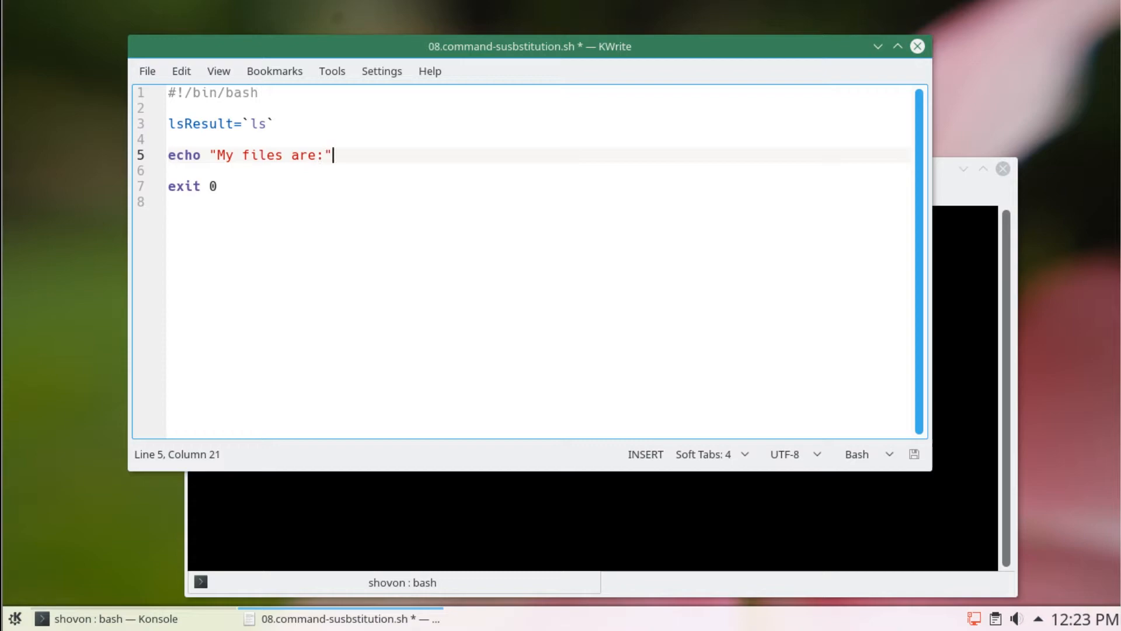
text(echo ::)
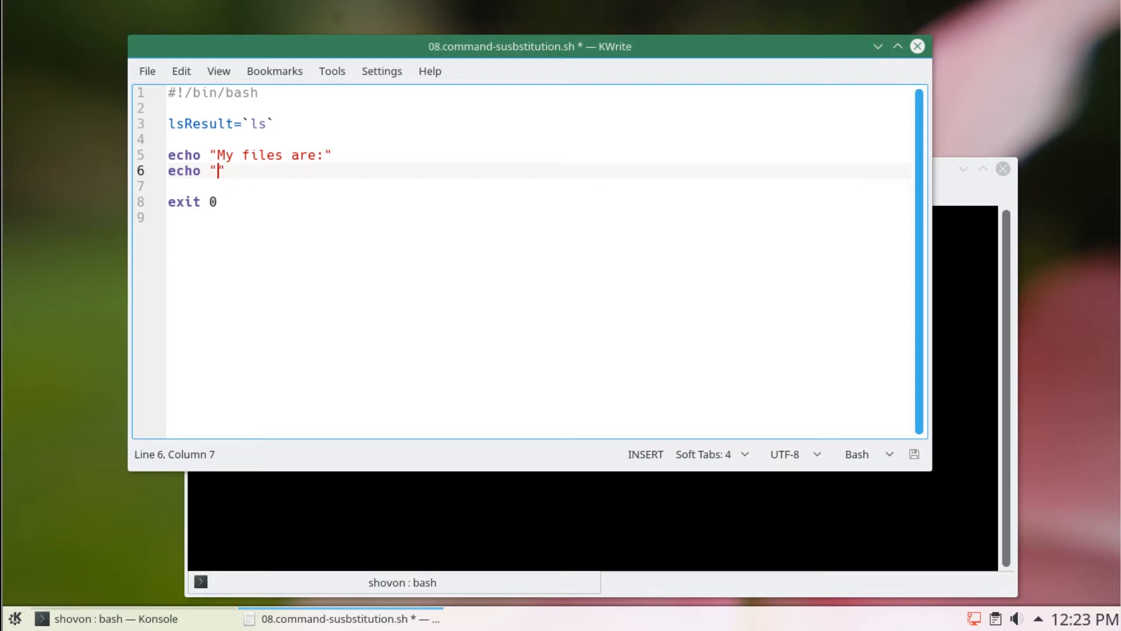
text($)
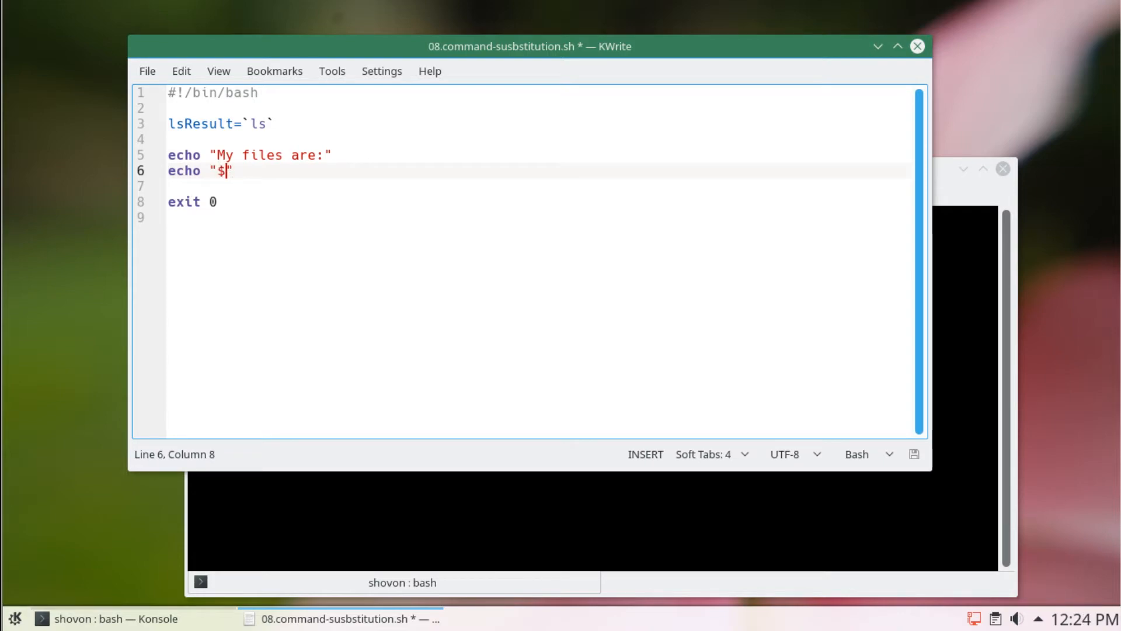
text(lsResult)
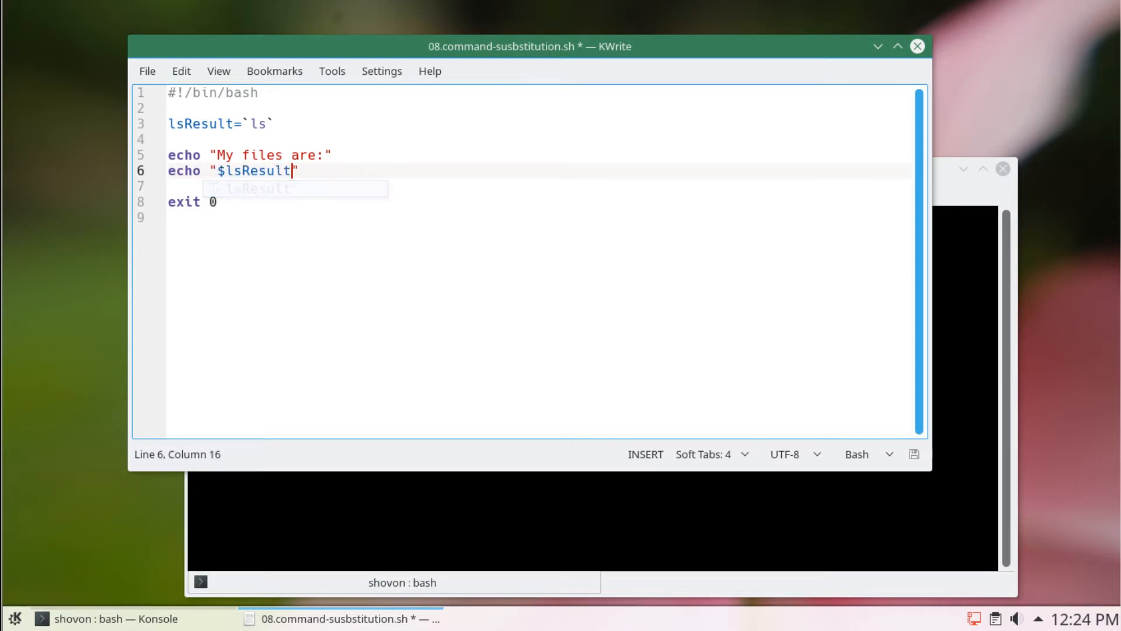
text(")
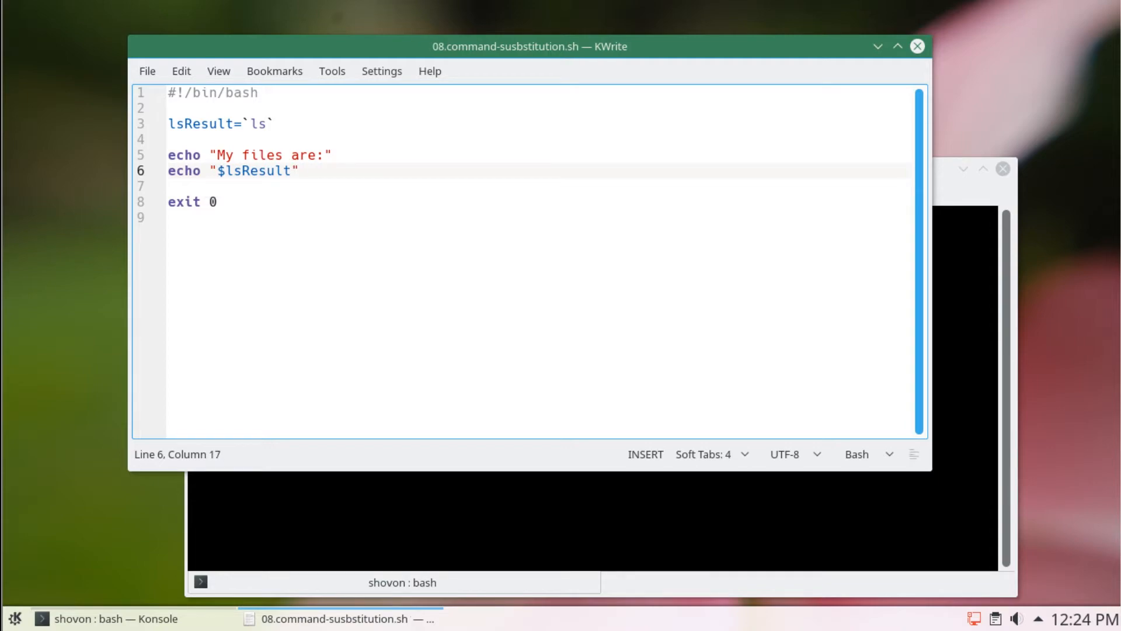
In Konsole, cd to ~/Projects/shell-scripting, run bash 08.command-susbstitution.sh, then run ls.
click(402, 582)
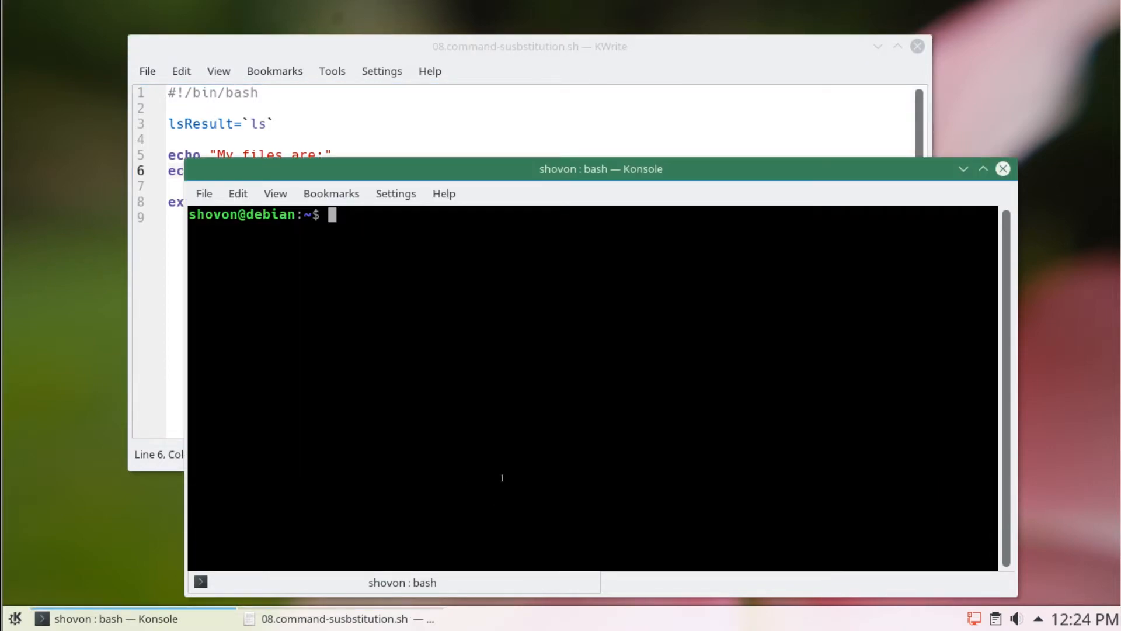
text(cd Pro)
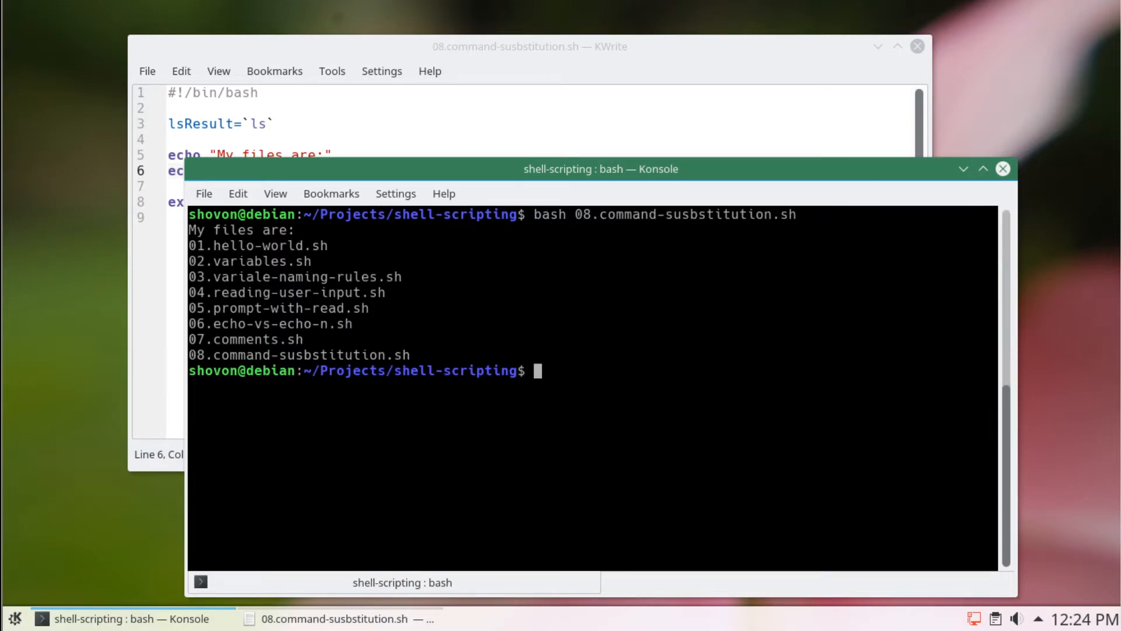
drag(191, 230, 290, 230)
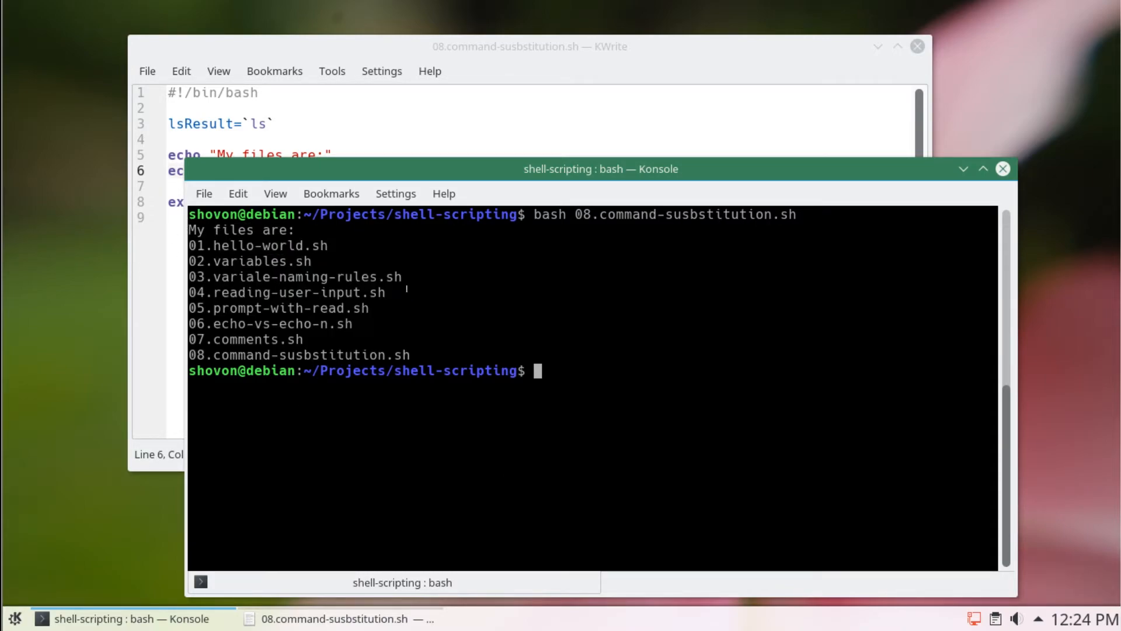
text(ls)
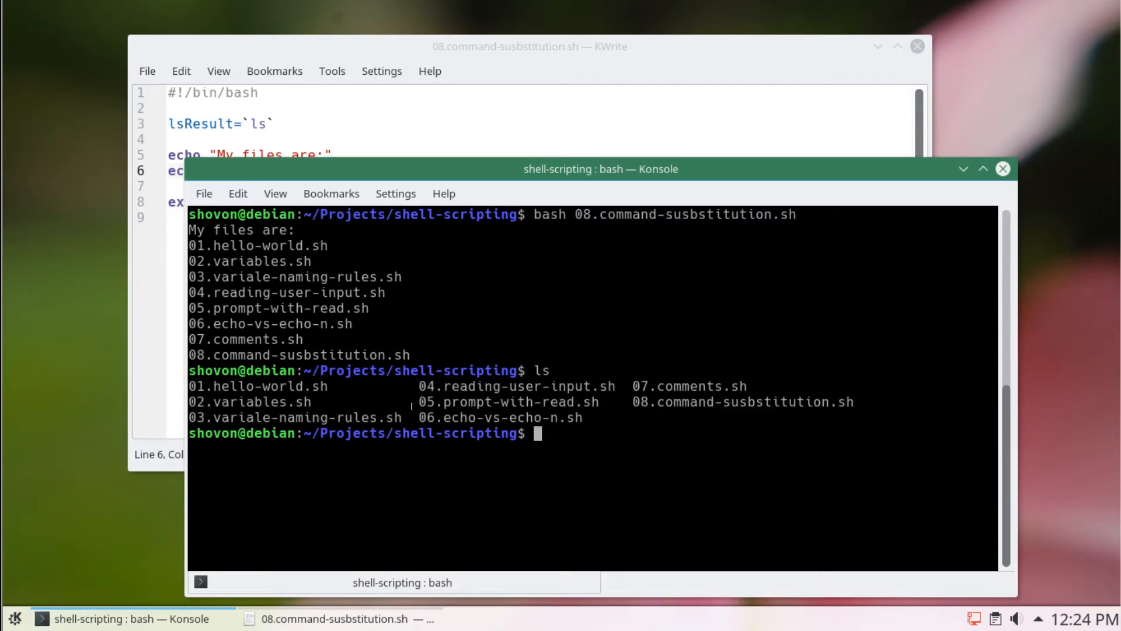
double_click(547, 370)
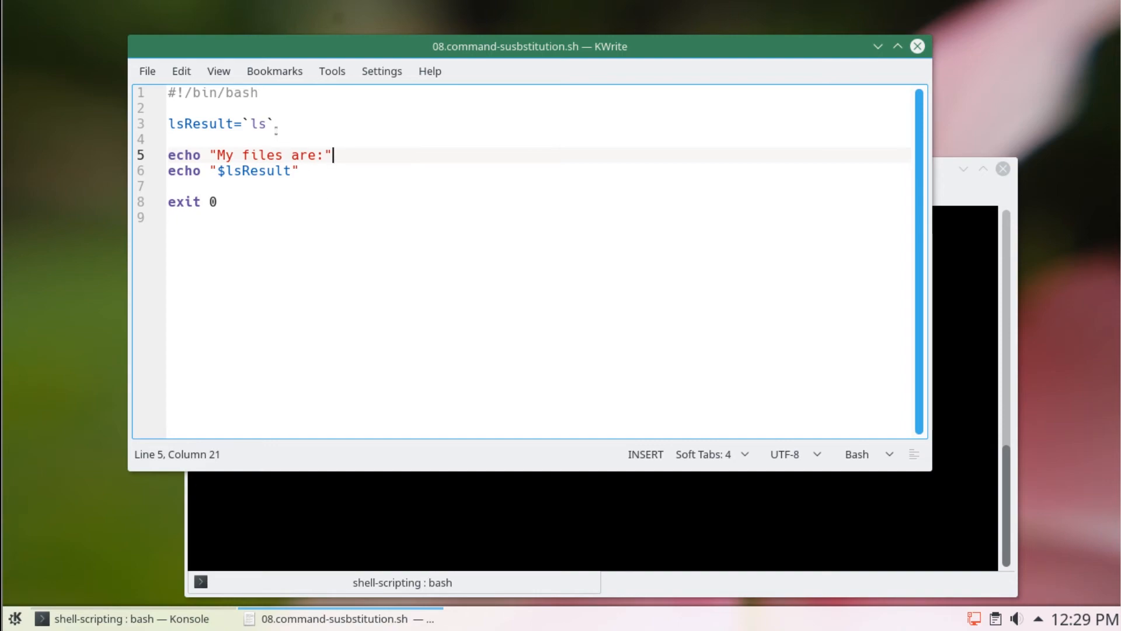
Replace the backticked `ls` with $(ls) in the lsResult assignment and save the script.
click(275, 124)
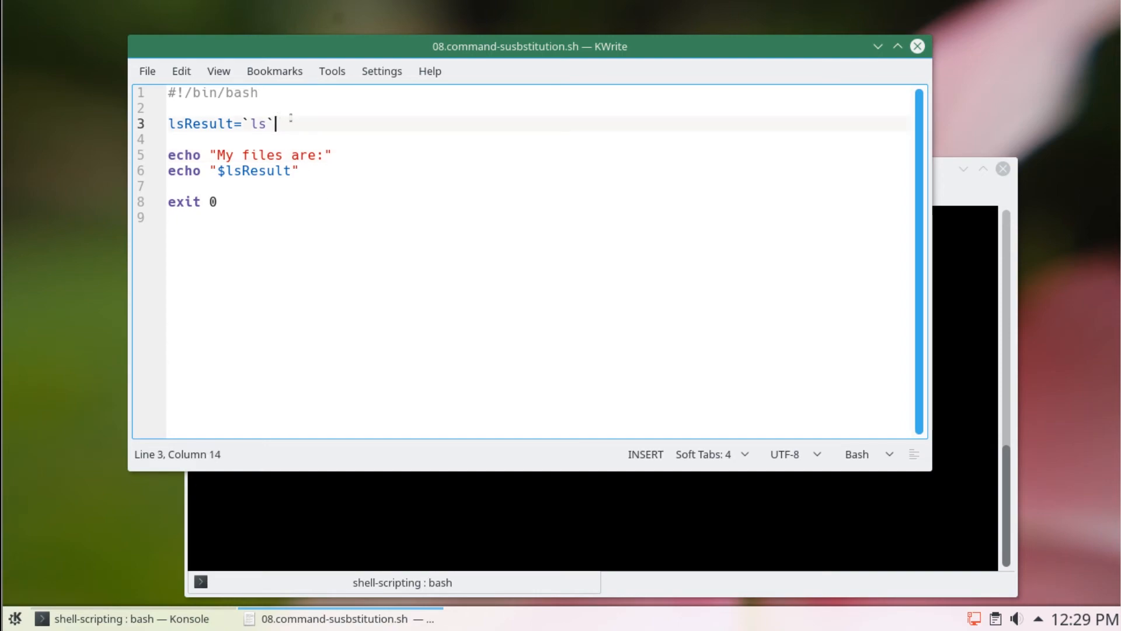
double_click(254, 124)
text($)
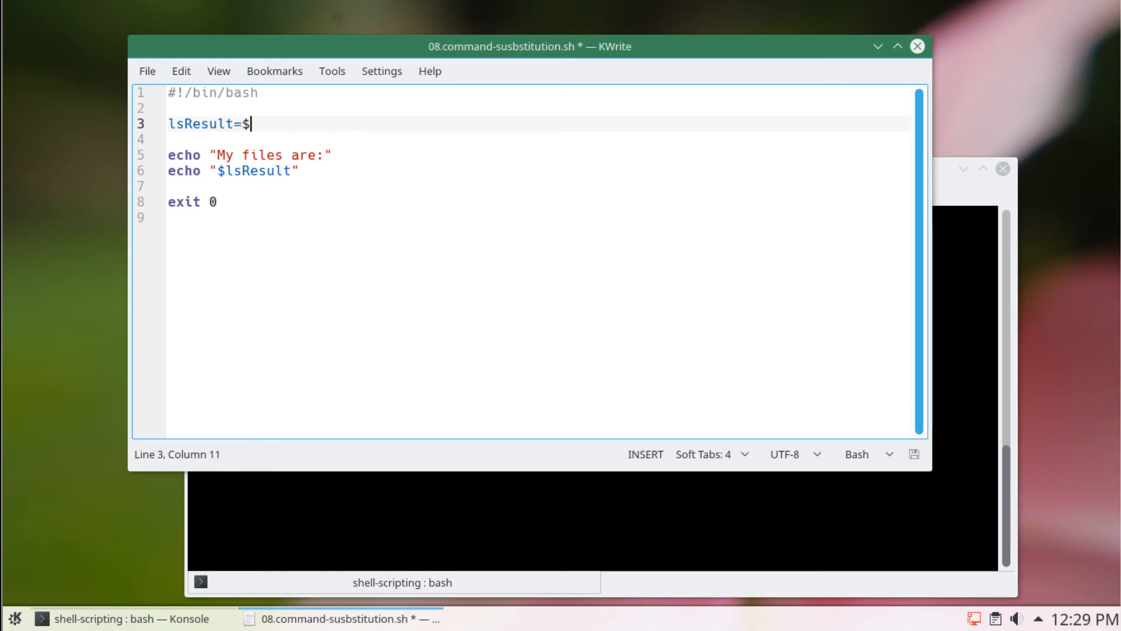
text(()
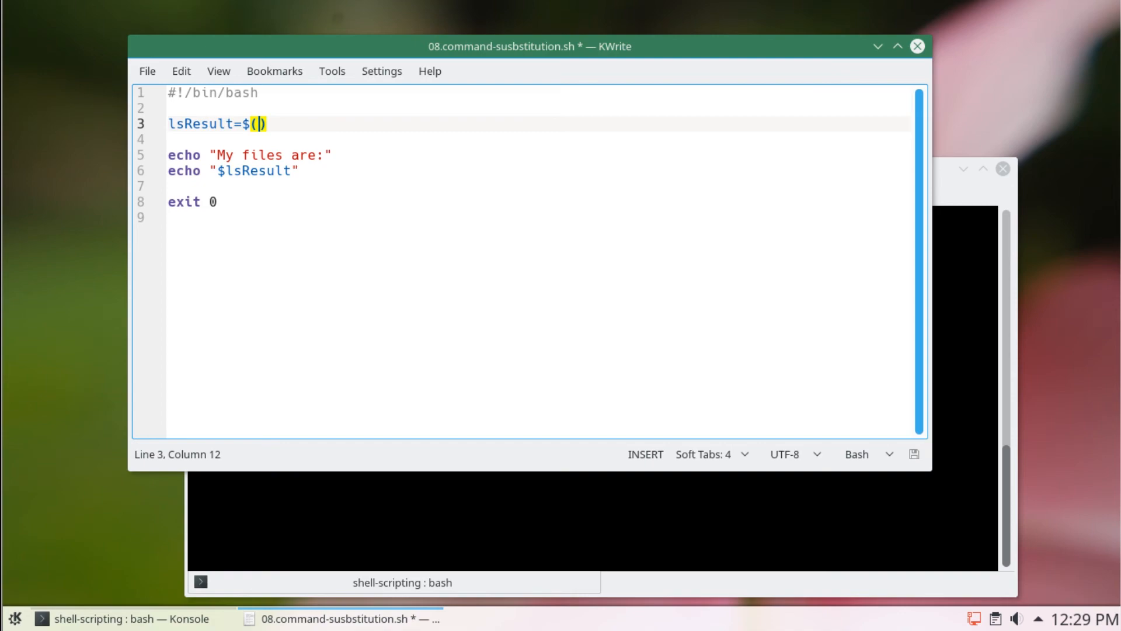
text(ls)
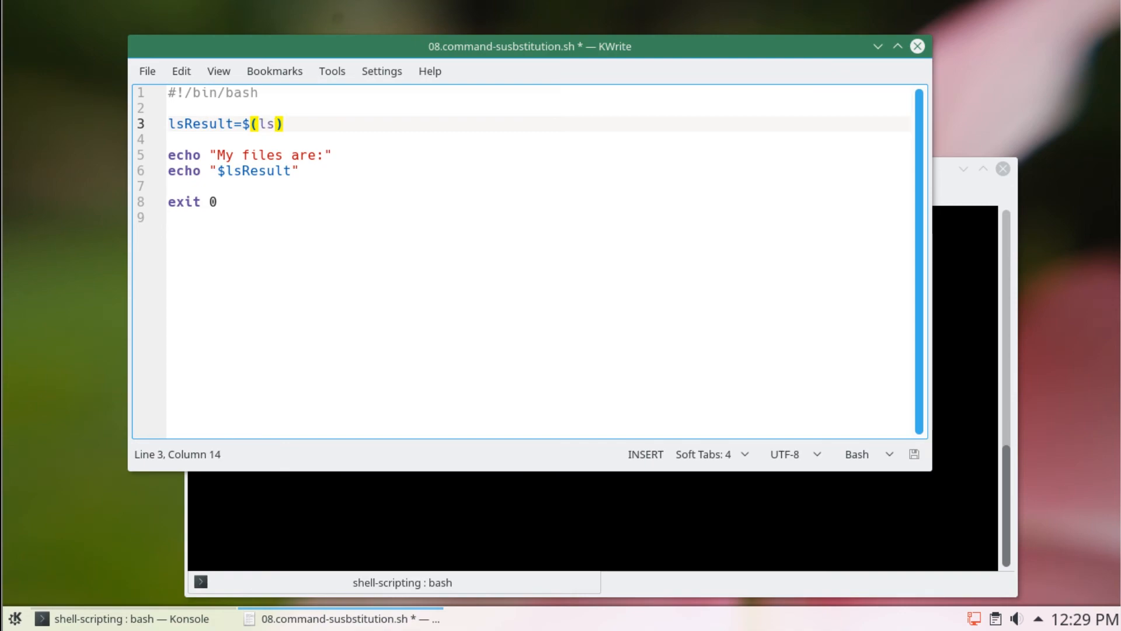
key(ctrl+s)
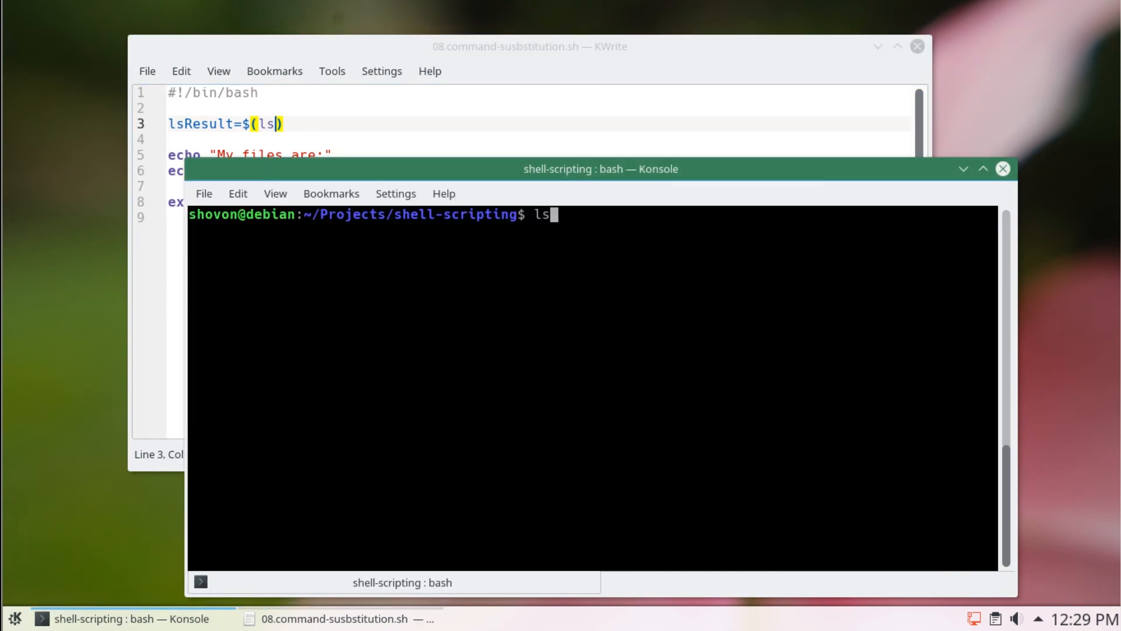
Run bash 08.command-susbstitution.sh again, printing My files are: and the same file list.
text(bash 08.command-susbstitution.sh)
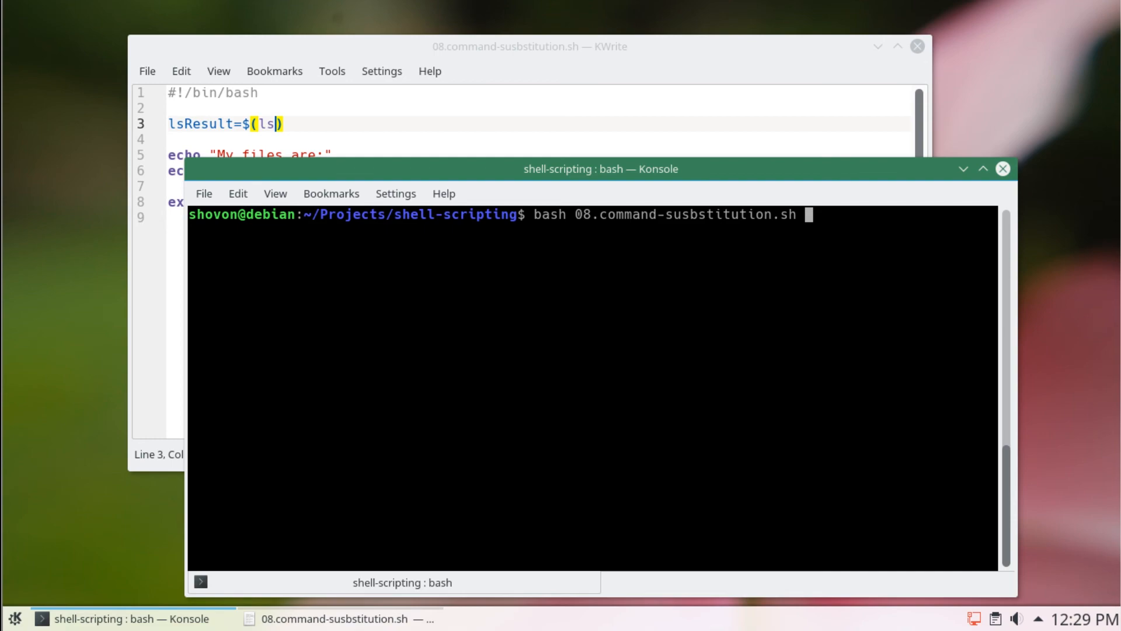
key(Return)
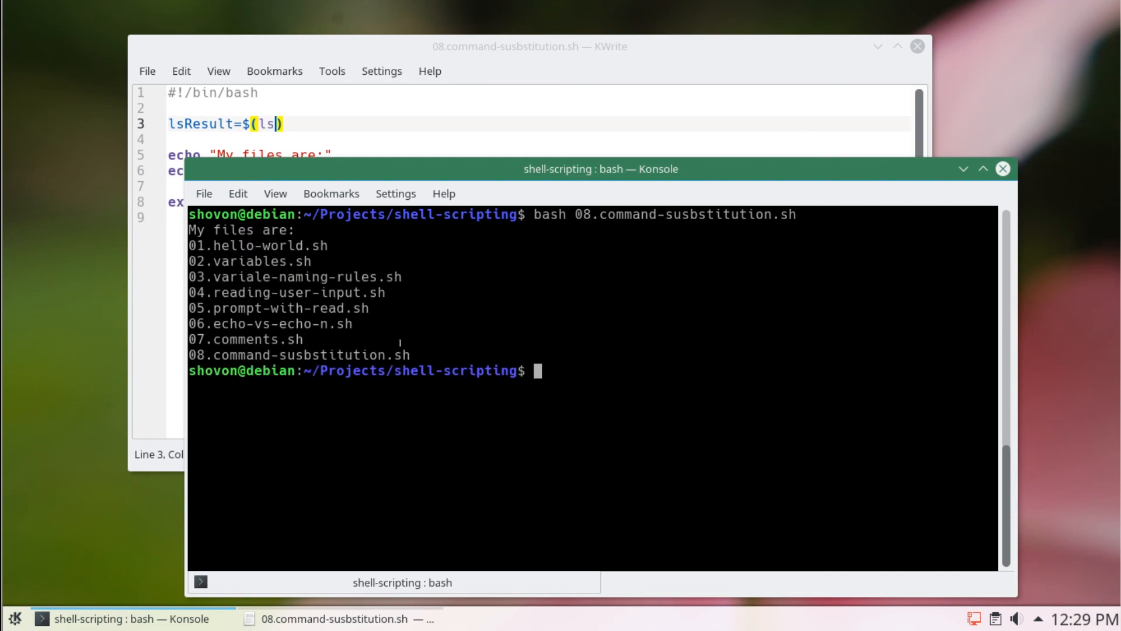